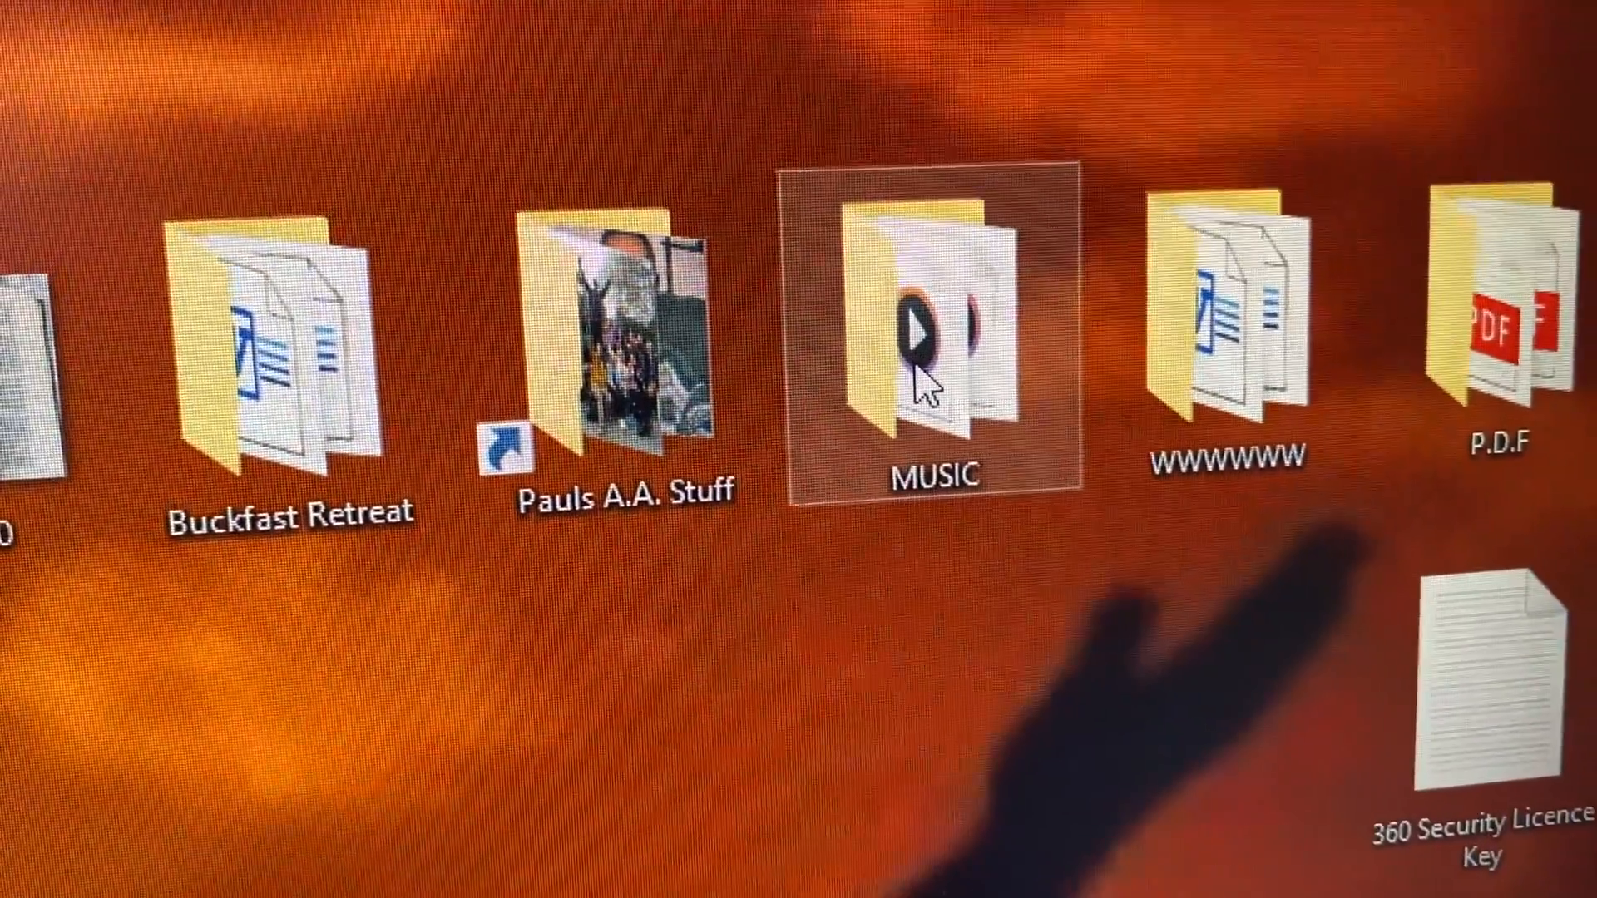
Step: Copy the MUSIC folder from the desktop via its right-click menu
right_click(923, 376)
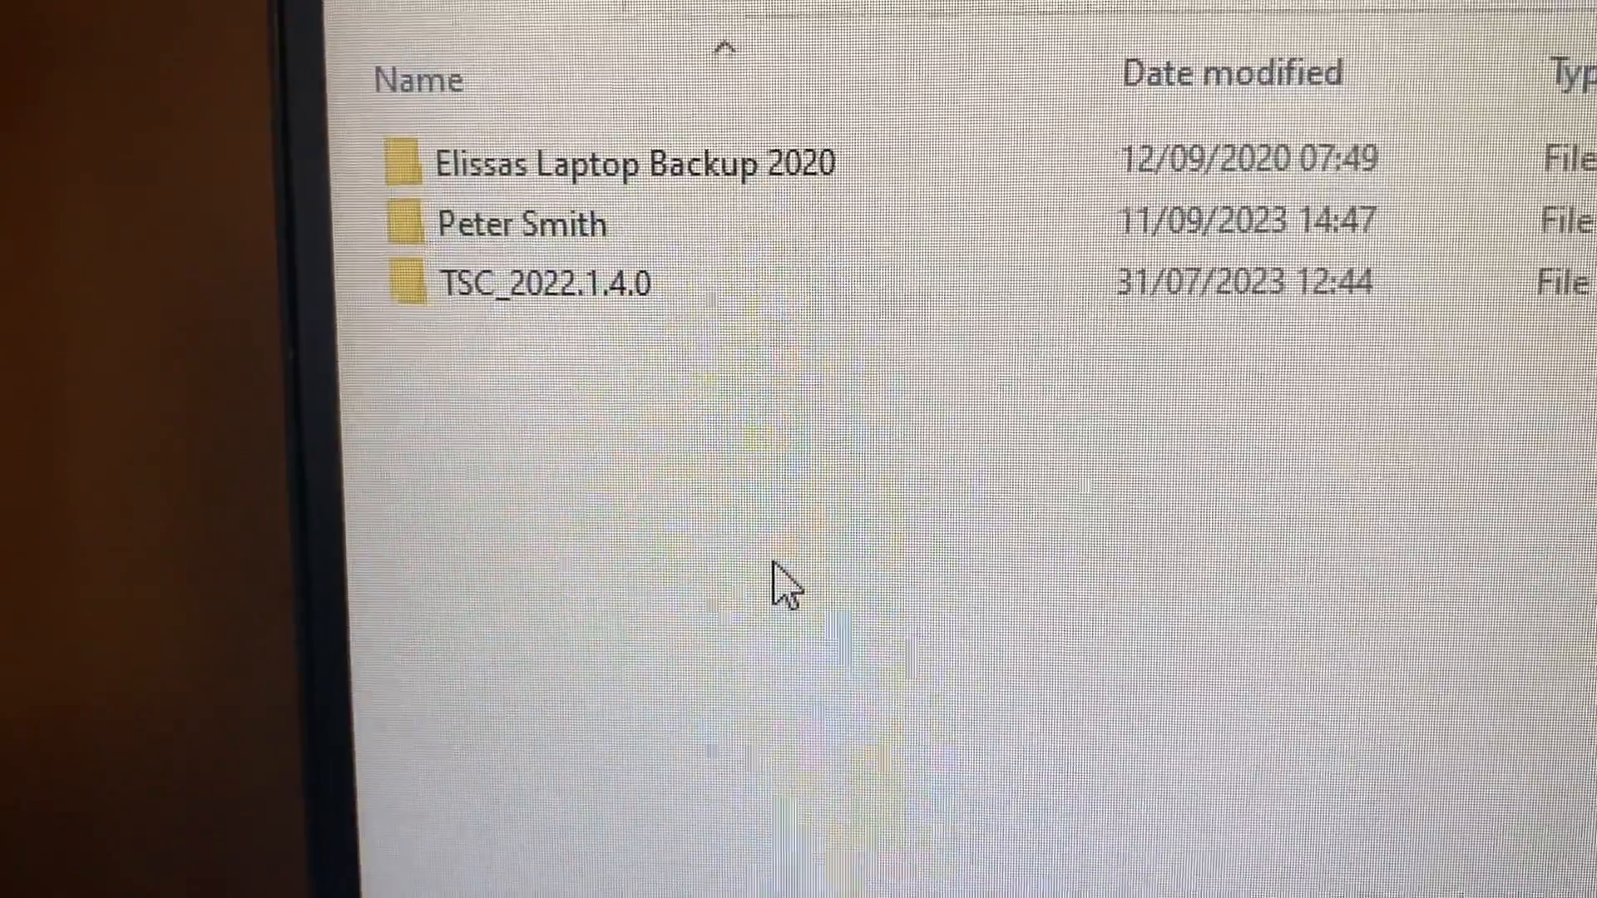
Step: Paste the MUSIC folder into the USB stick's backup folder
right_click(785, 597)
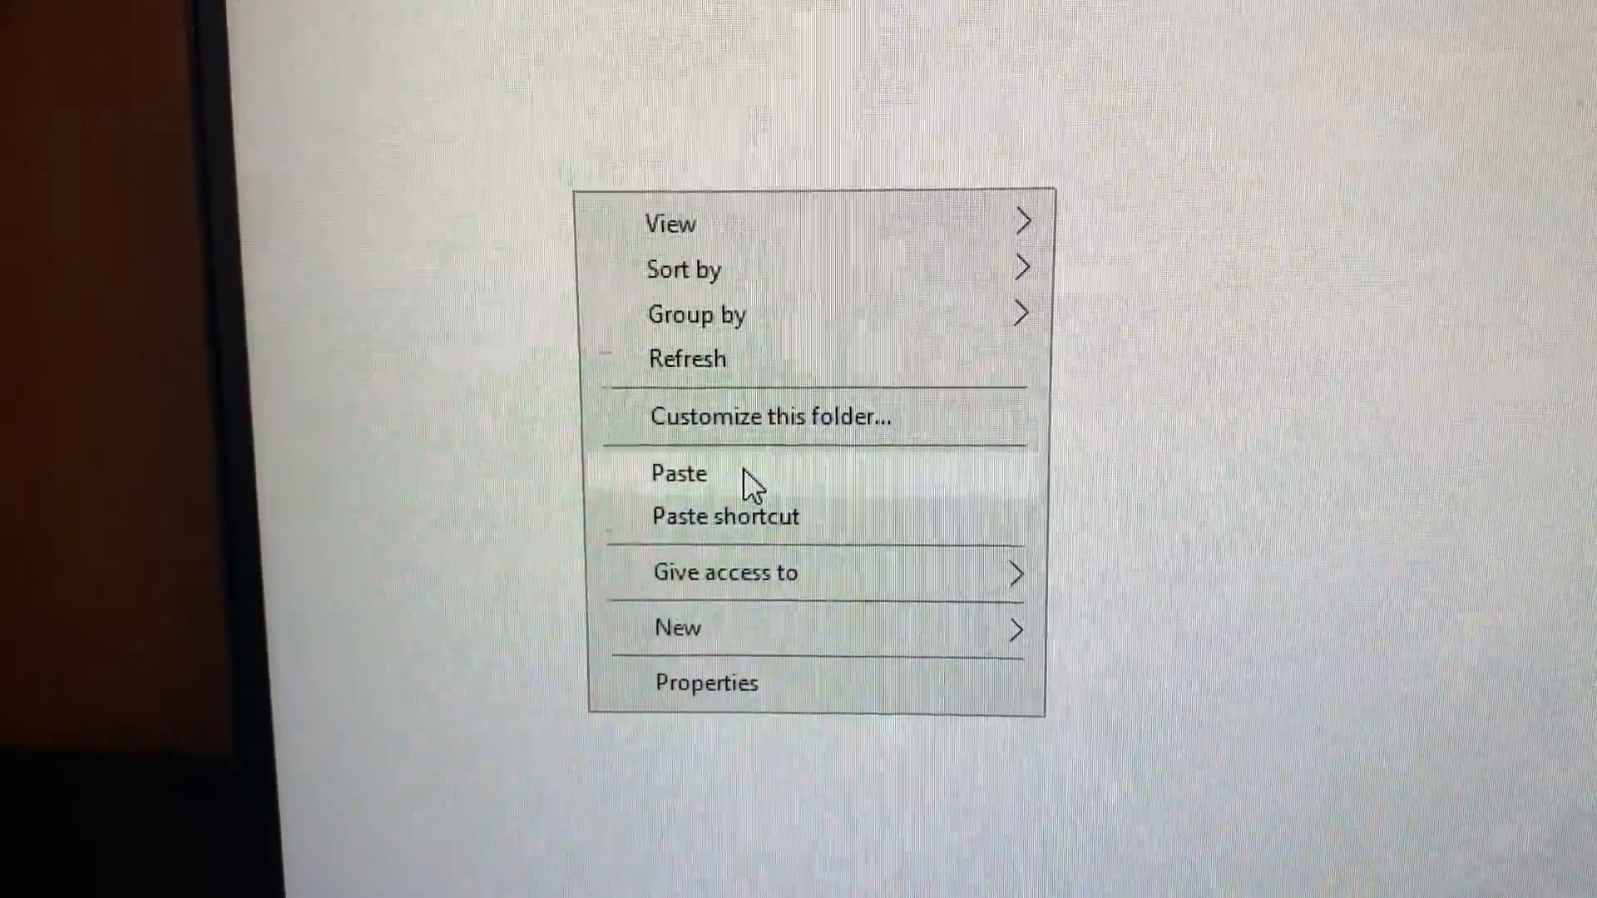
click(679, 474)
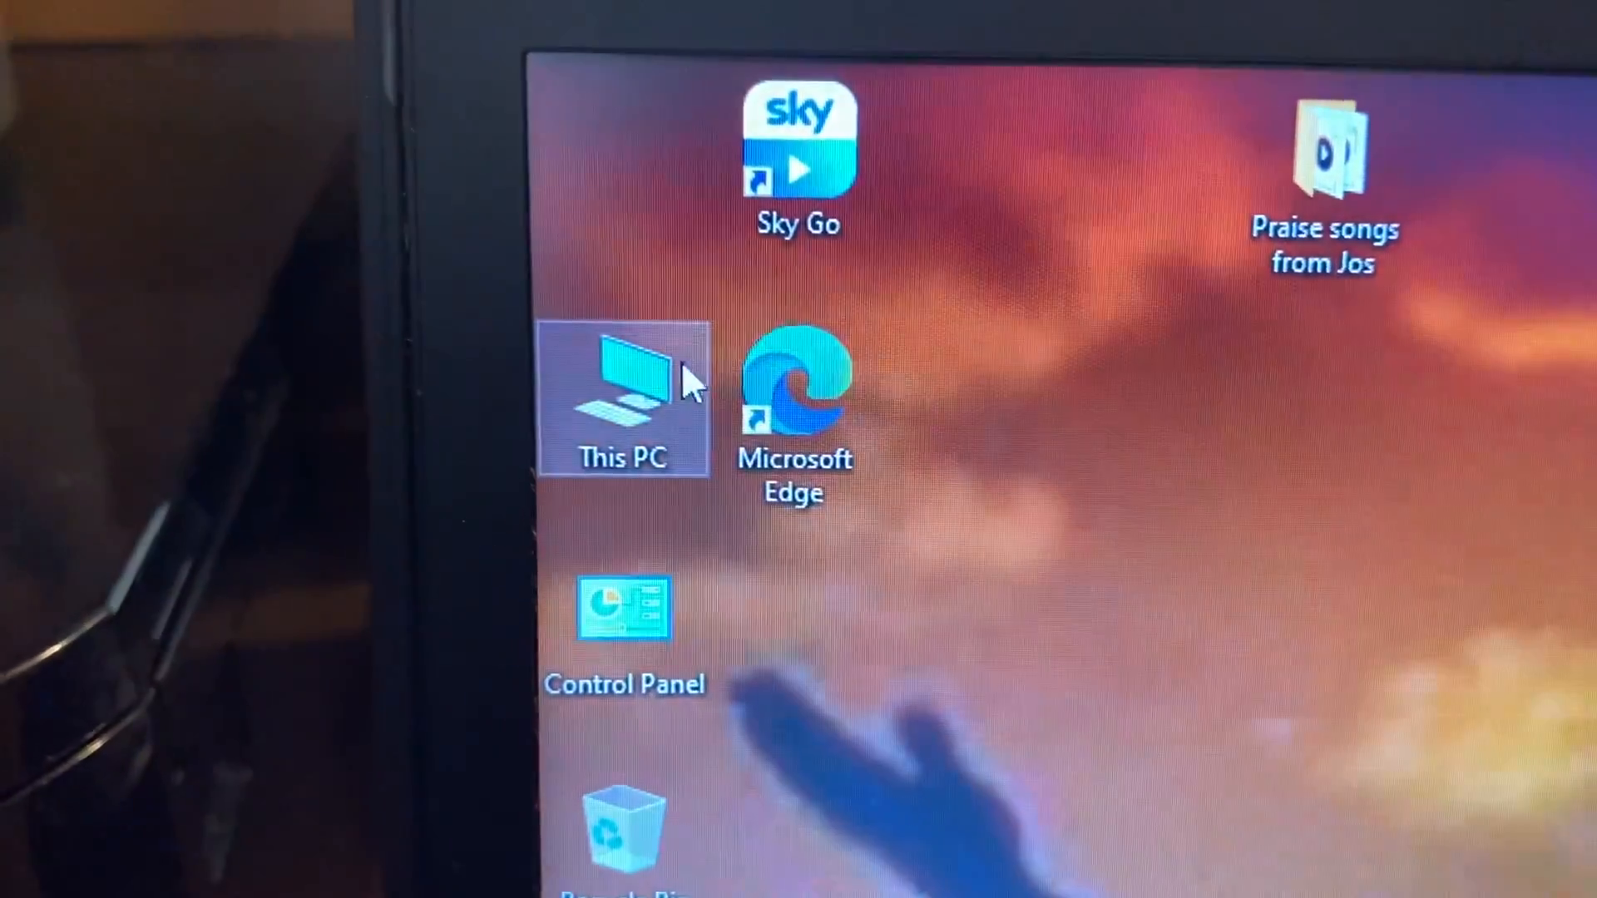
Step: Browse This PC to the exFAT (D:) drive in List view, enter CUSTOMER and copy MUSIC
double_click(624, 396)
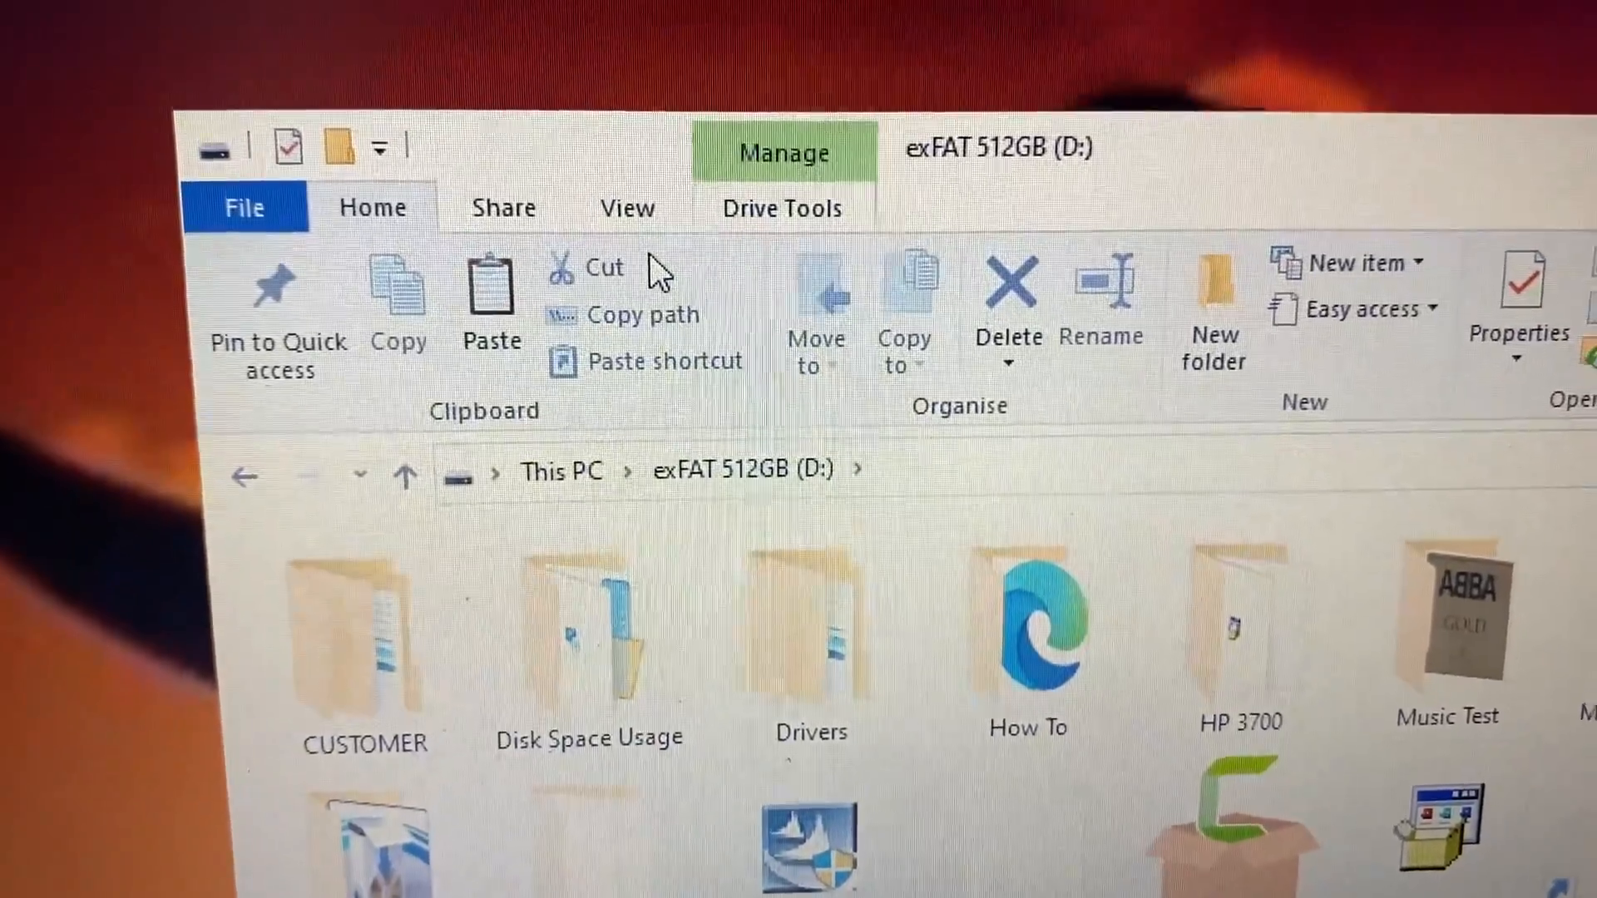
click(626, 208)
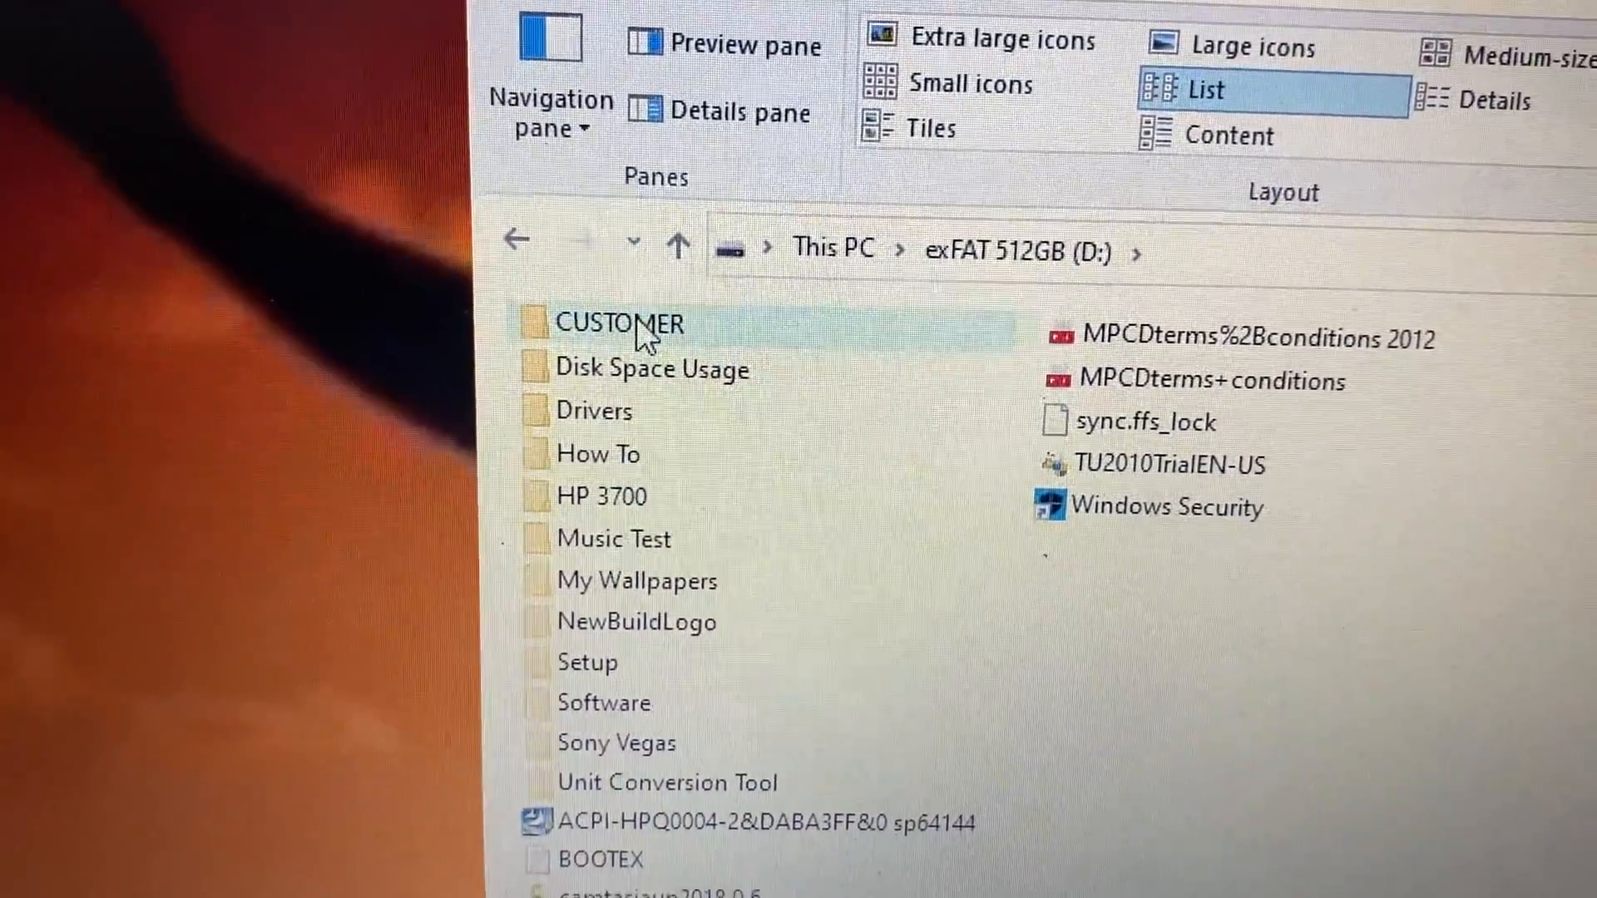
double_click(618, 325)
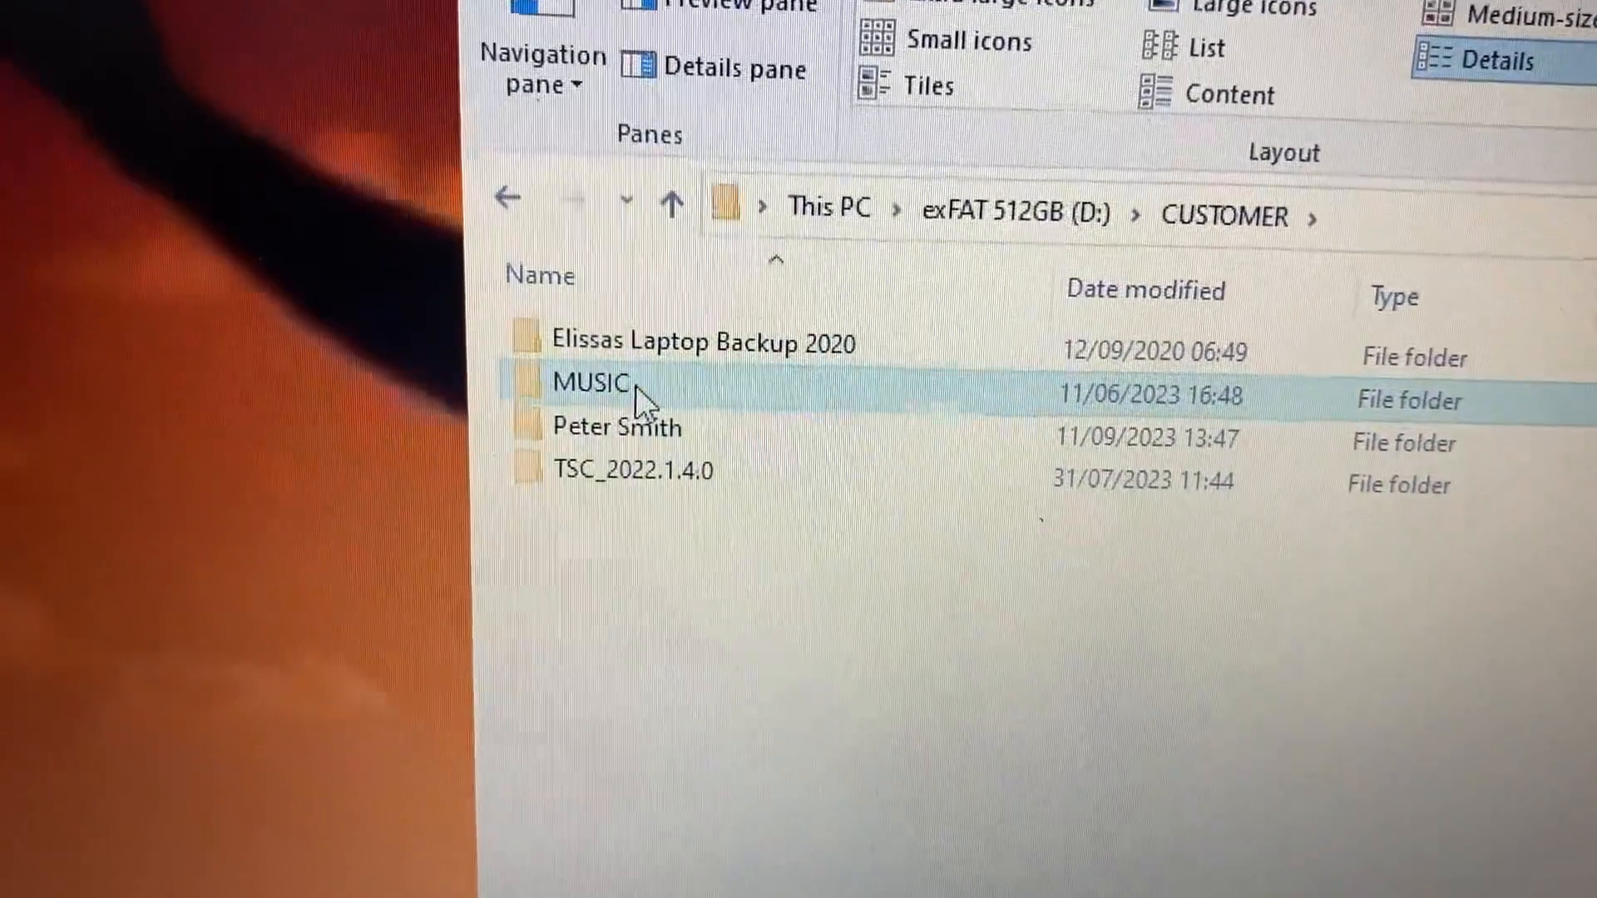
right_click(591, 382)
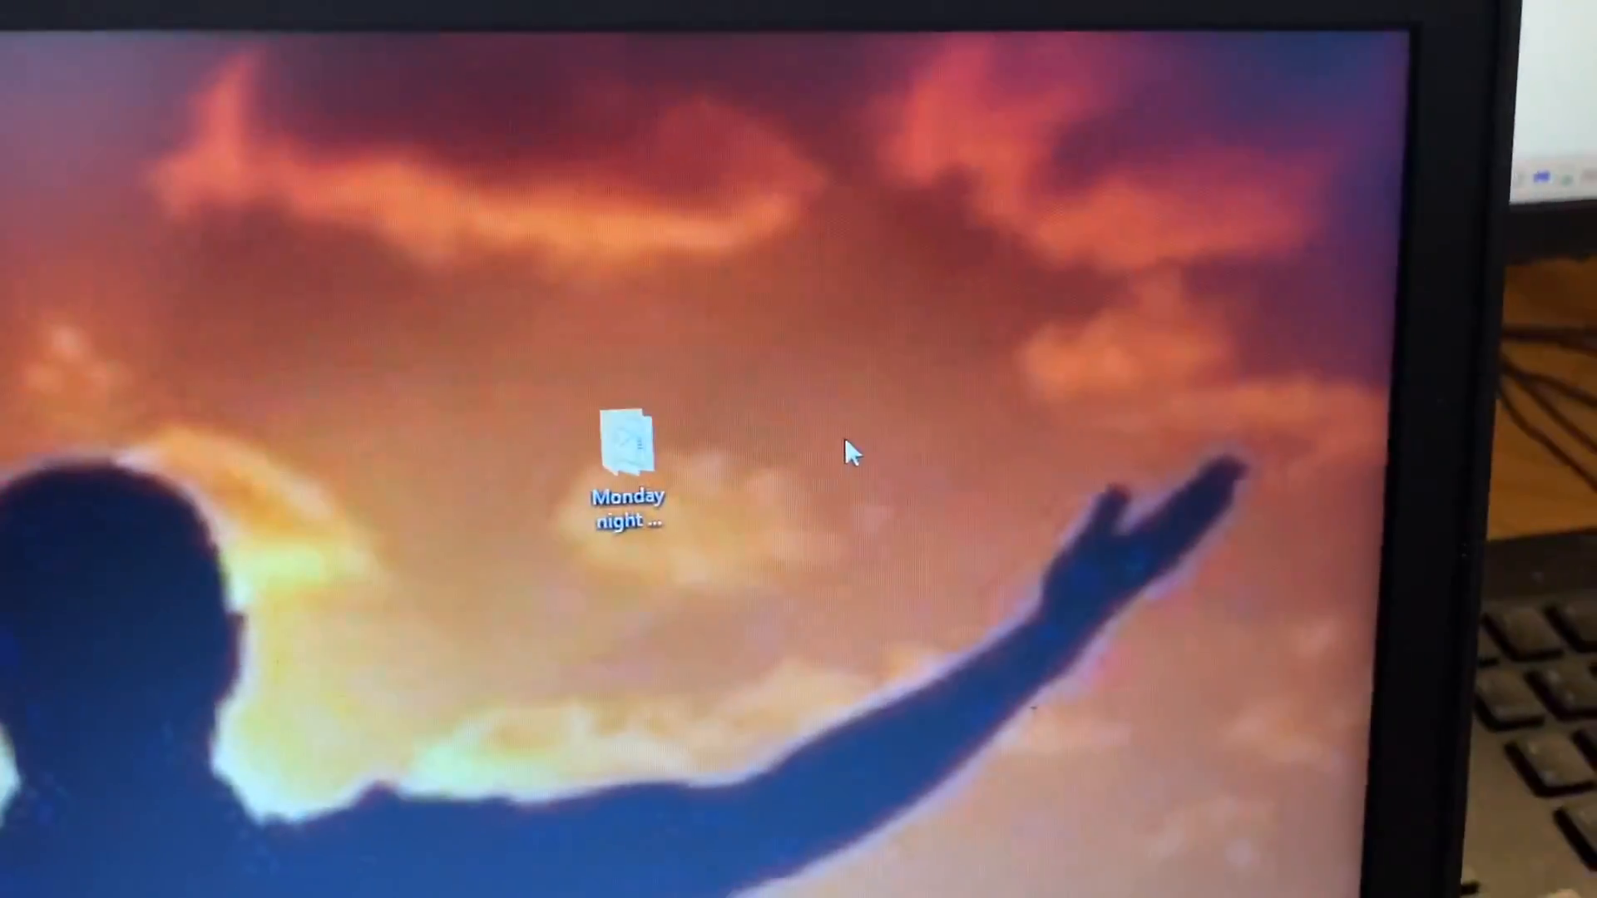
Step: Paste MUSIC onto the laptop desktop and look inside it to verify
right_click(852, 454)
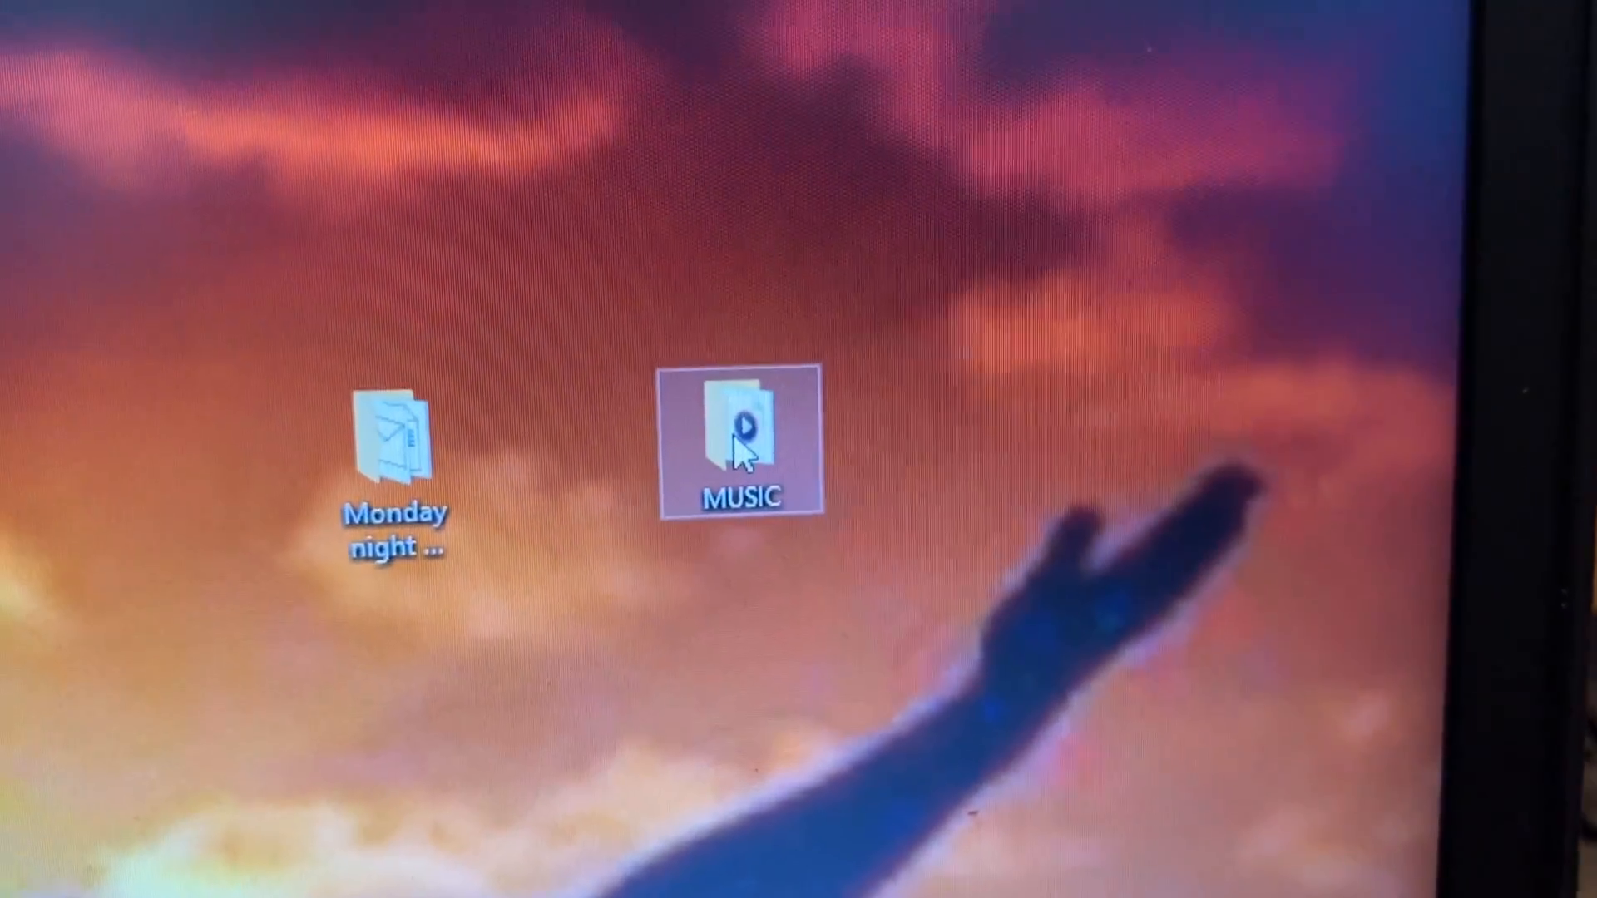
double_click(738, 438)
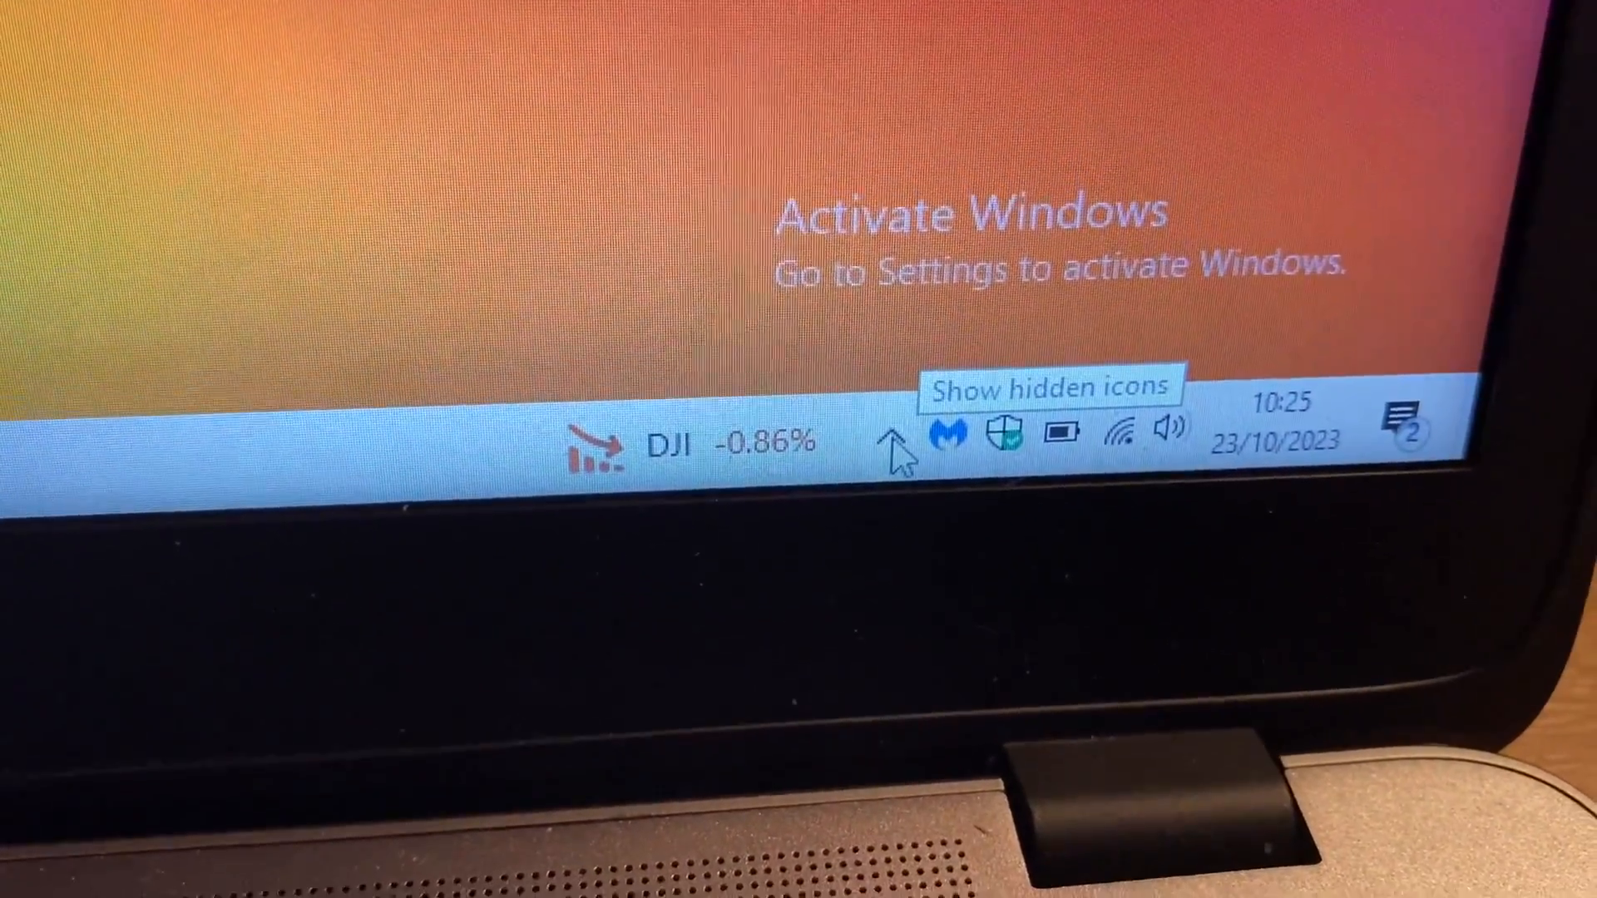
Step: Expand the hidden tray icons to reach the USB safe-removal icon
click(896, 452)
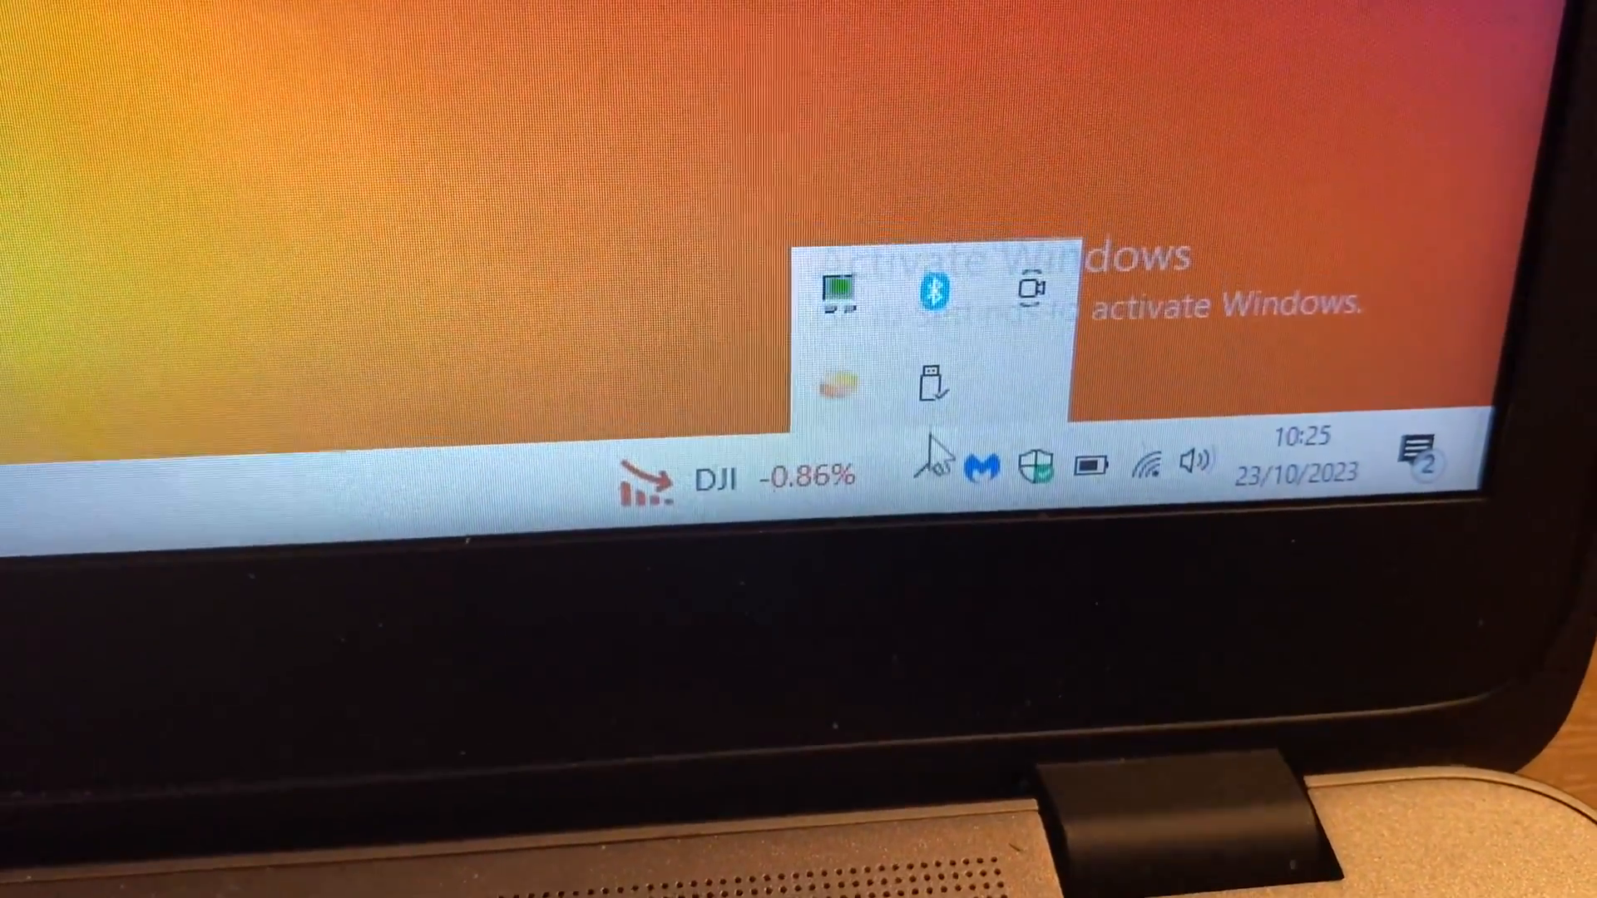